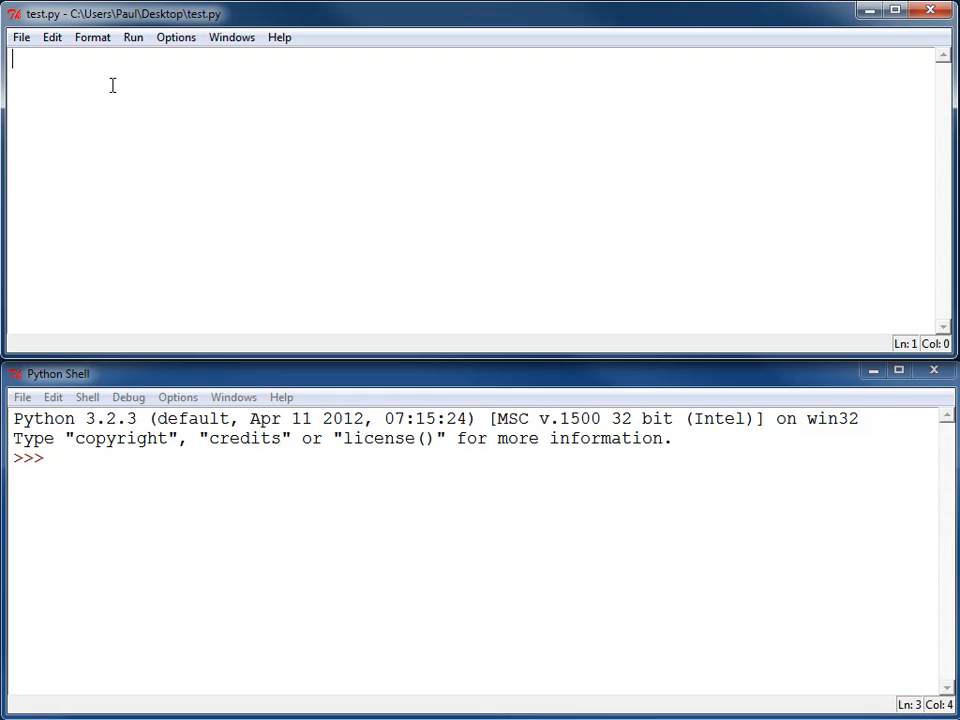
Step: Write 'for i in range(10):' with nested 'for j in range(10):' and start 'print("*", end'
text(for i)
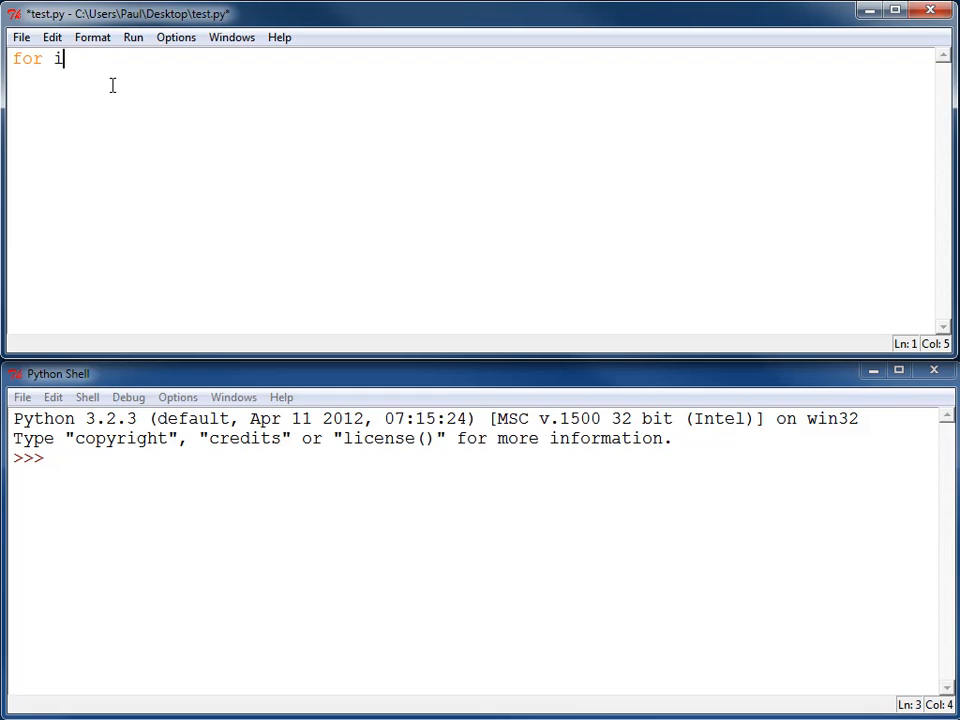
text(in range(10):)
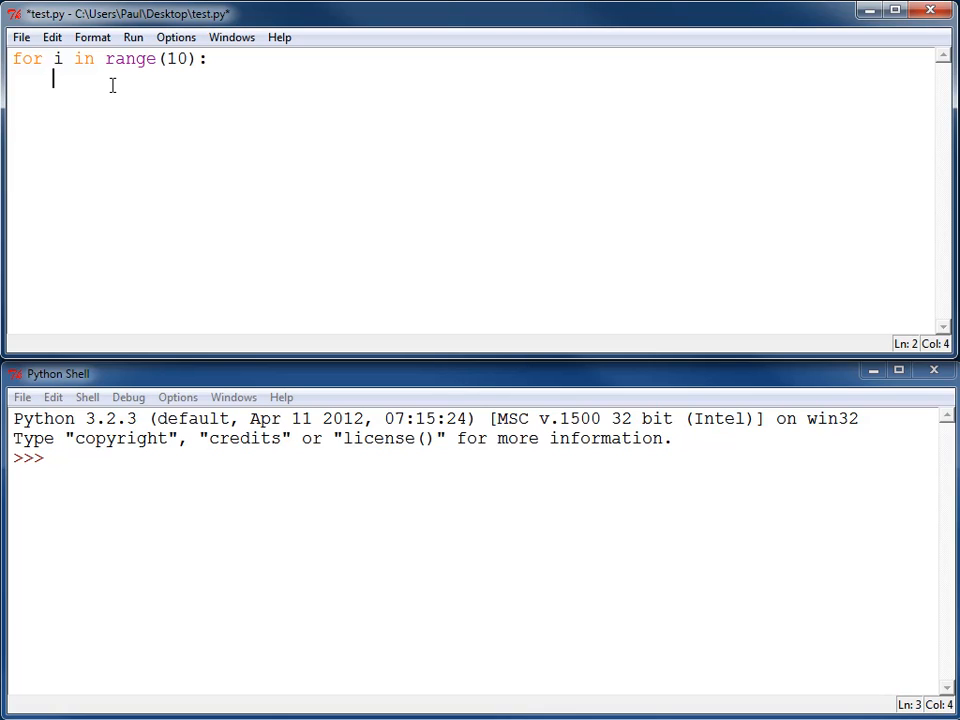
text(for)
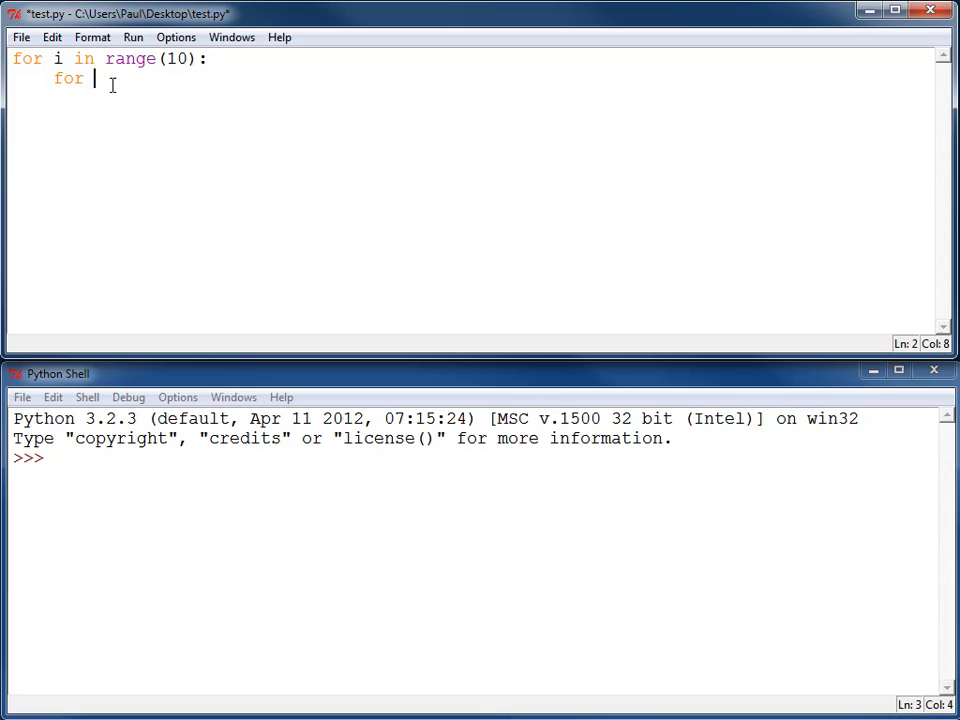
text(j in range(10):)
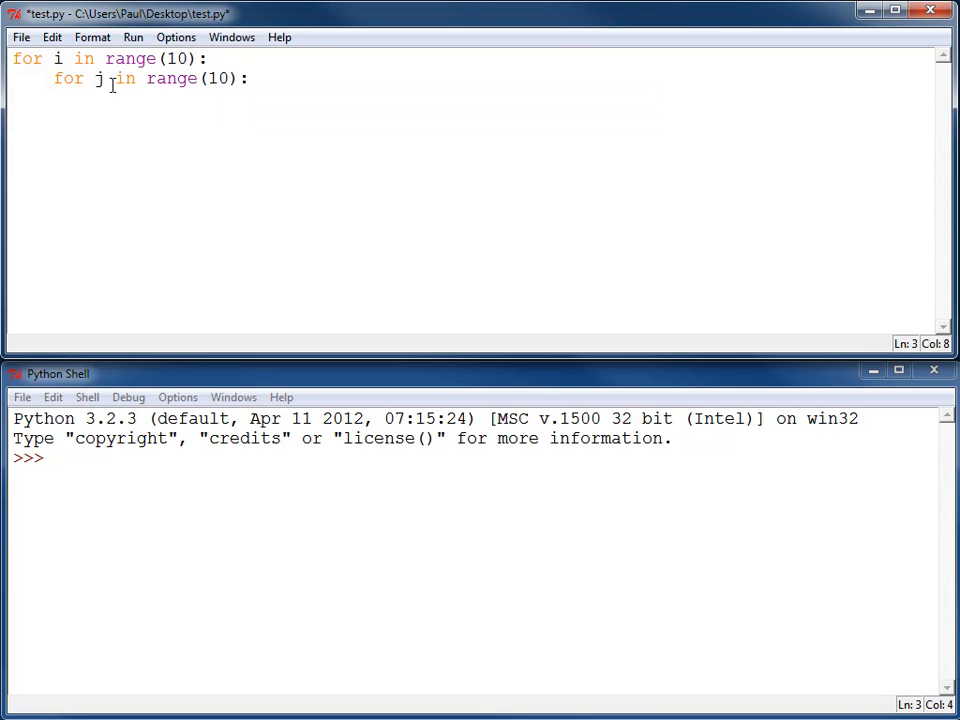
text(print()
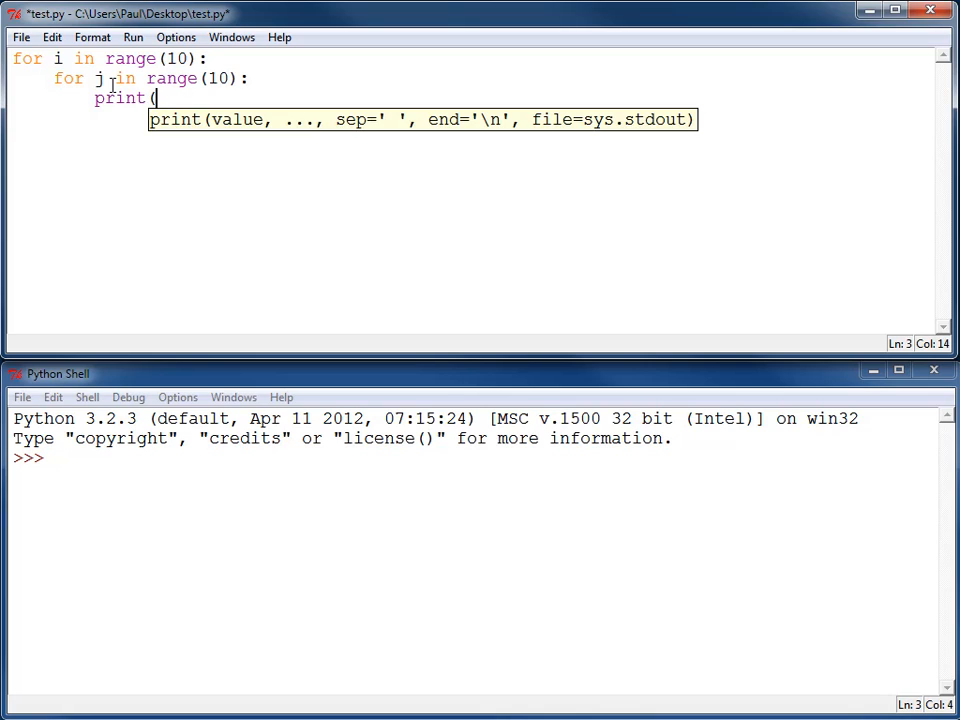
text("*)
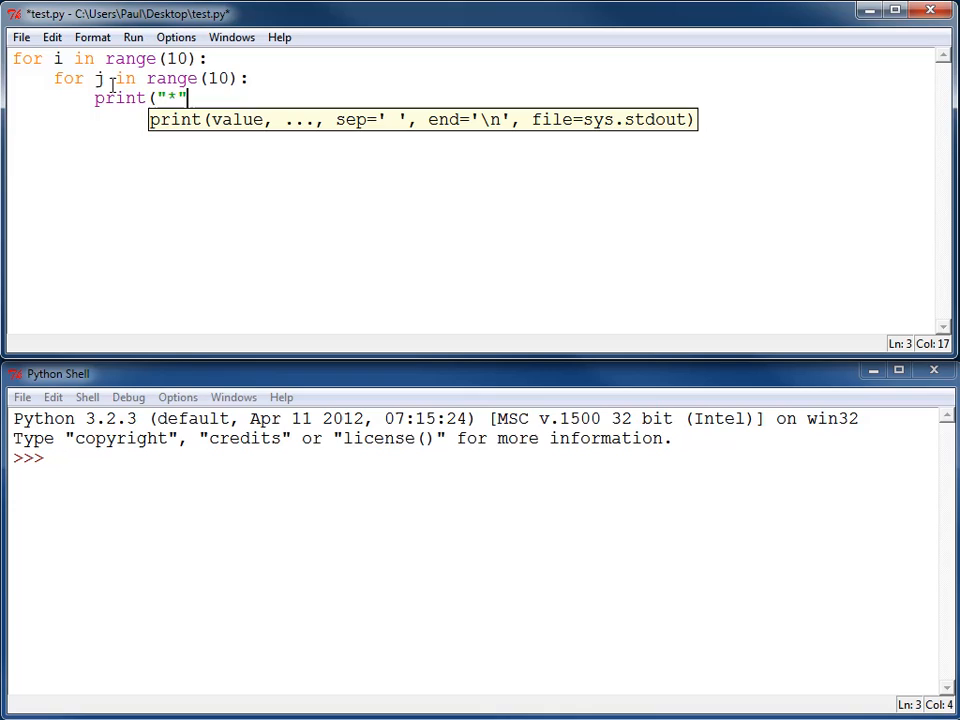
text(, end=" ")
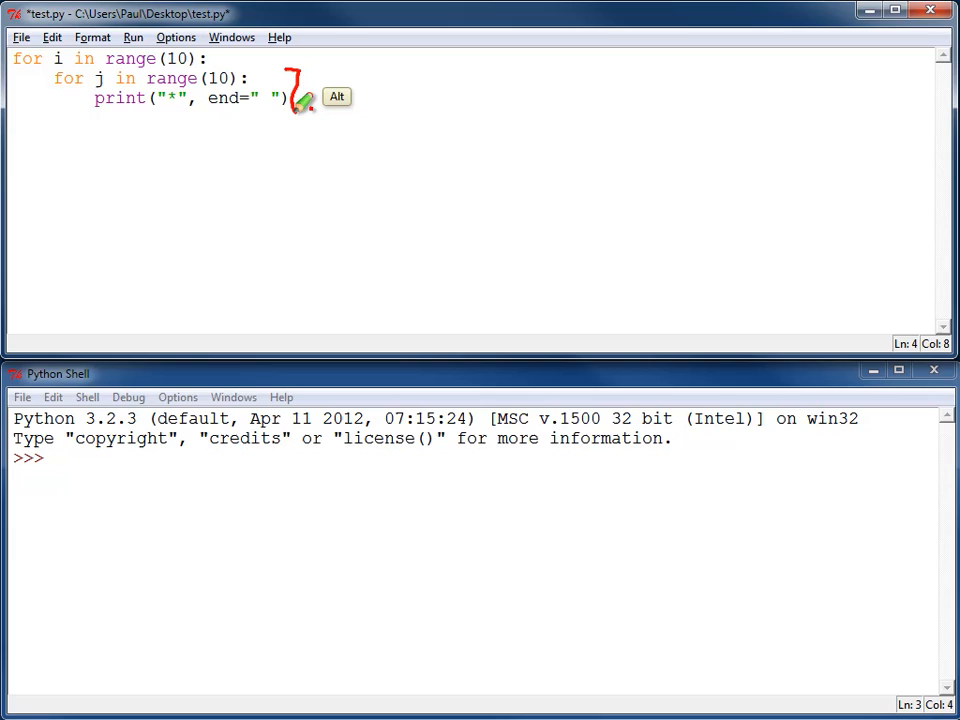
mouse_move(70, 110)
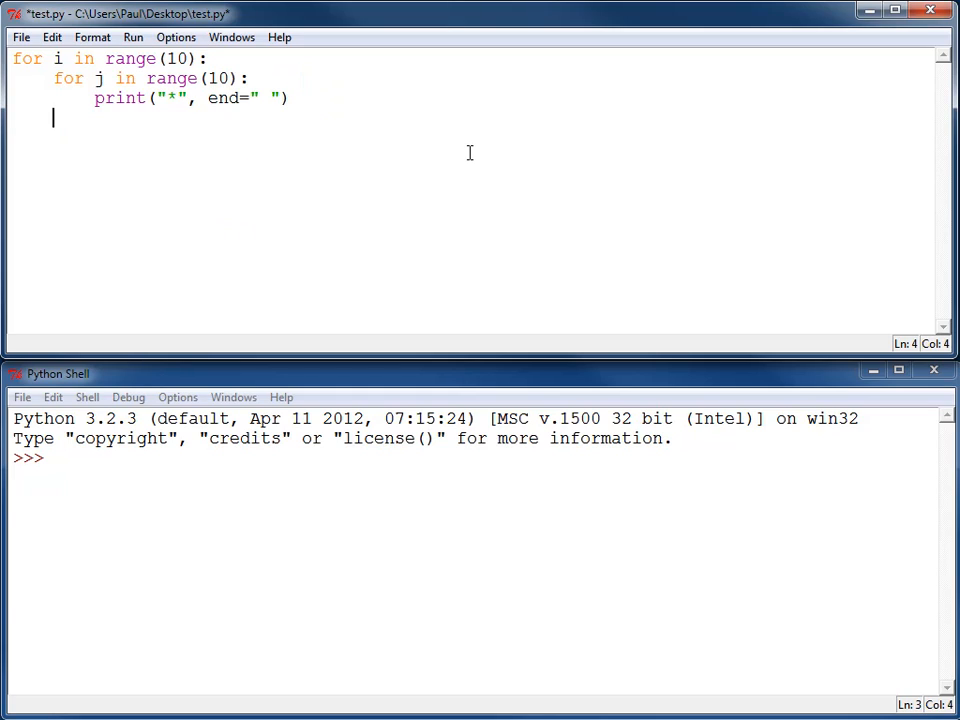
Step: Add the bare print() after the inner loop and run test.py with F5
text(print))
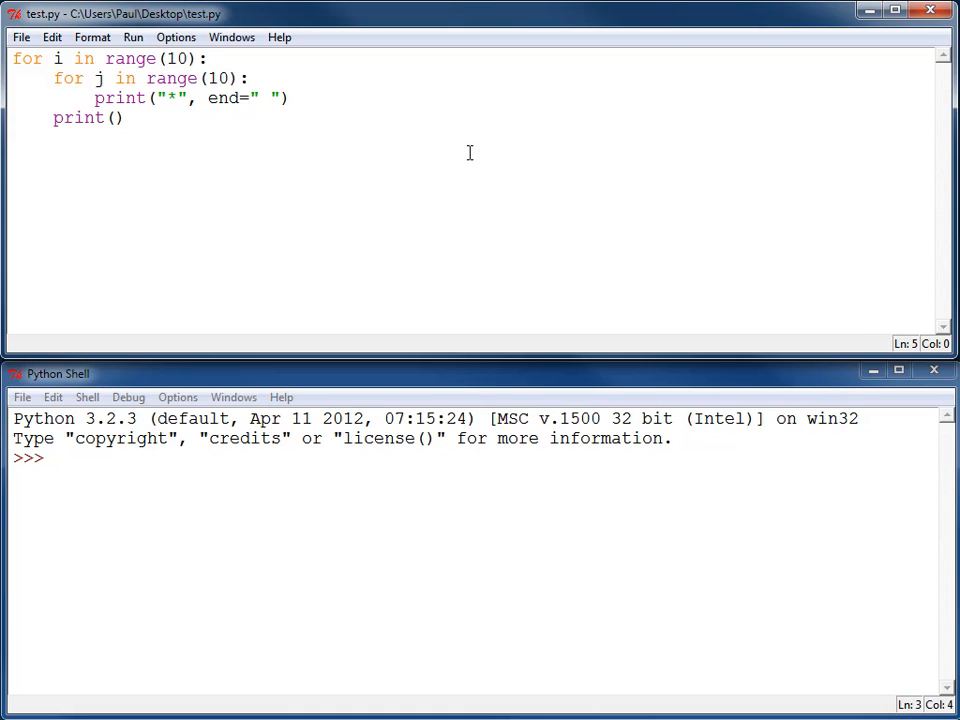
key(F5)
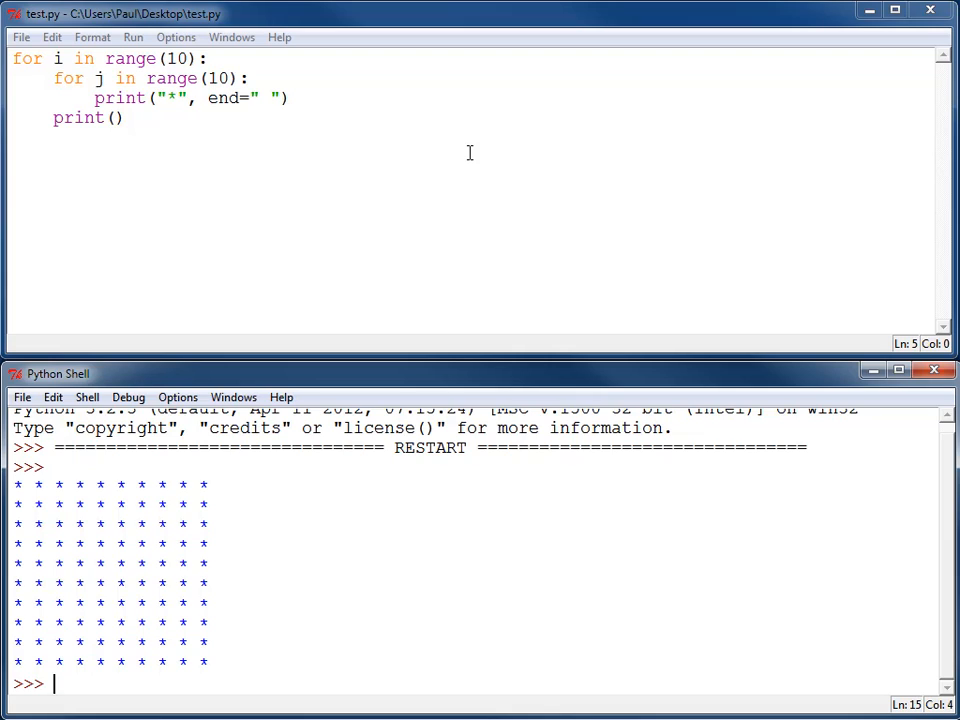
Step: View the 10-by-10 asterisk grid printed in the Python Shell
key(alt)
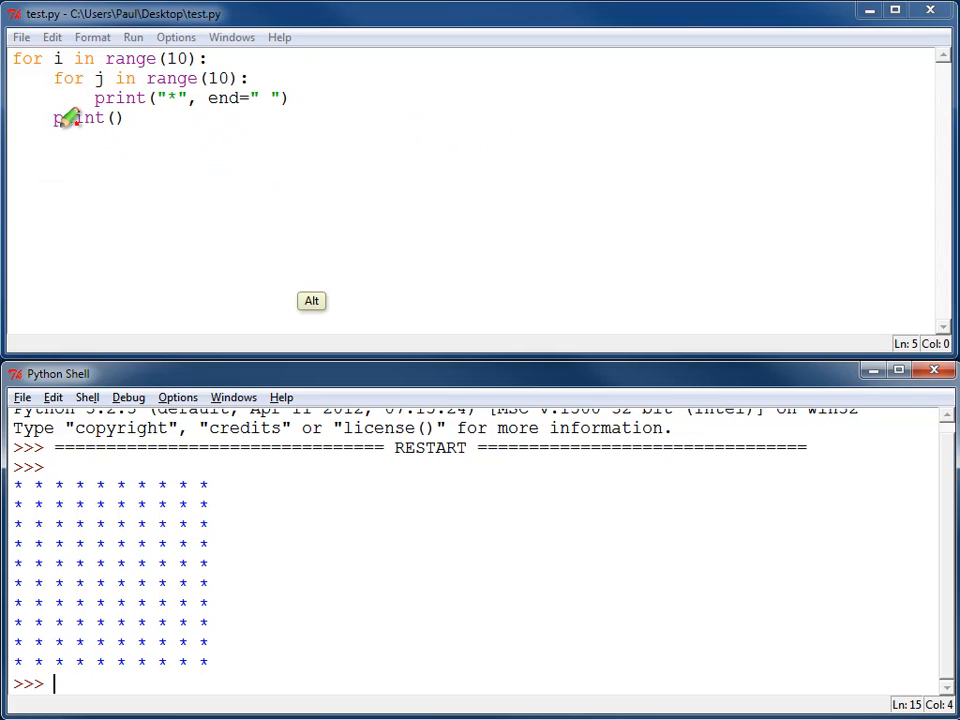
Step: Print "j" instead of "*", save, and rerun to get a 10-by-10 grid of j's
text(j)
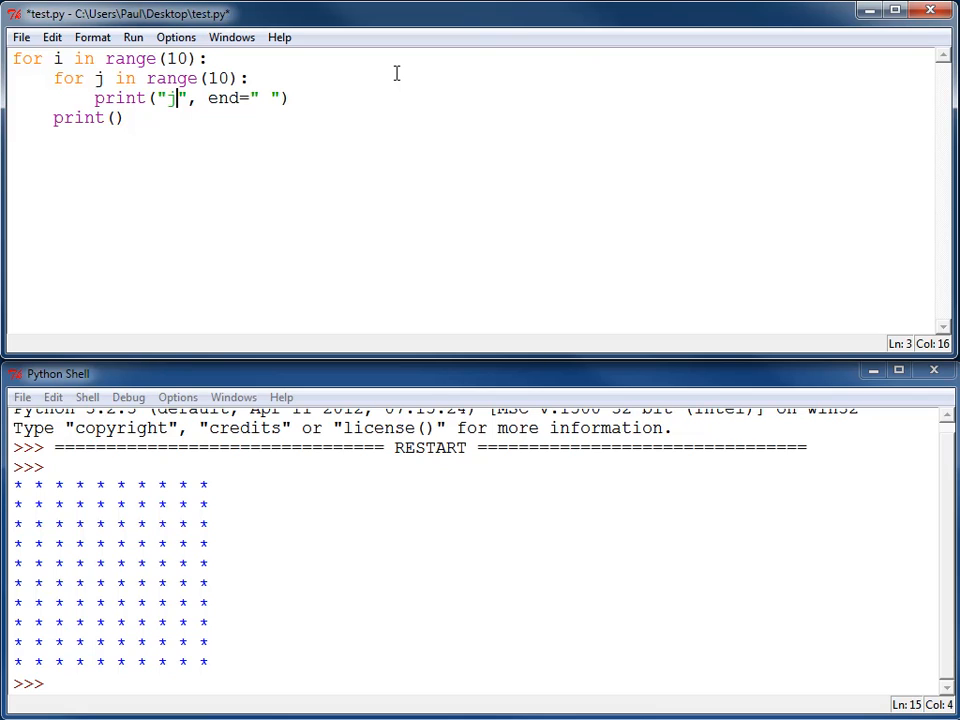
key(ctrl+s)
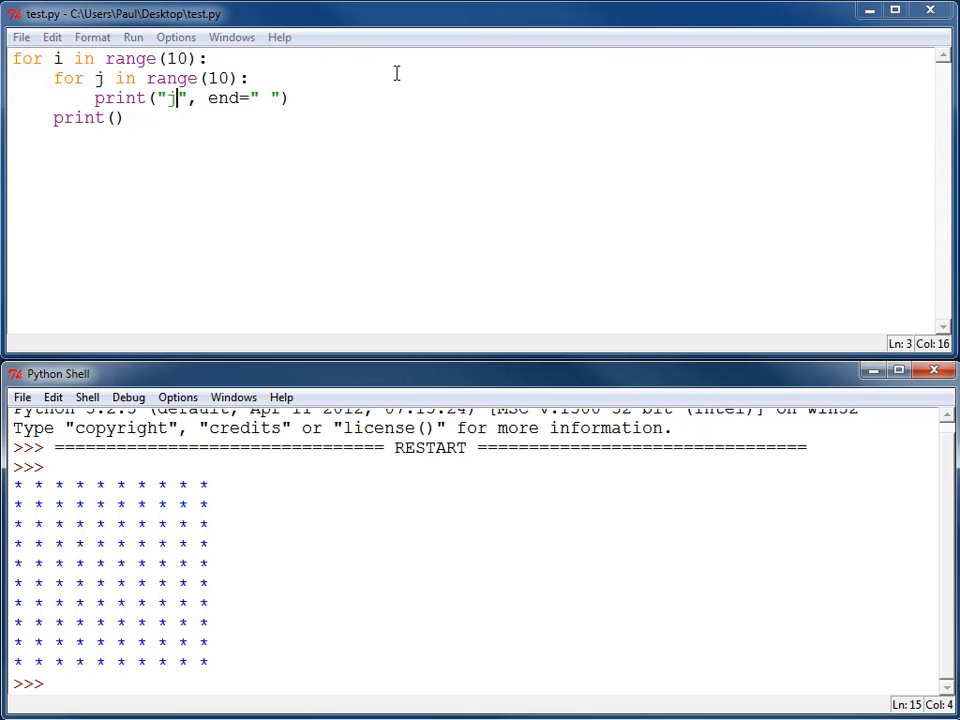
key(F5)
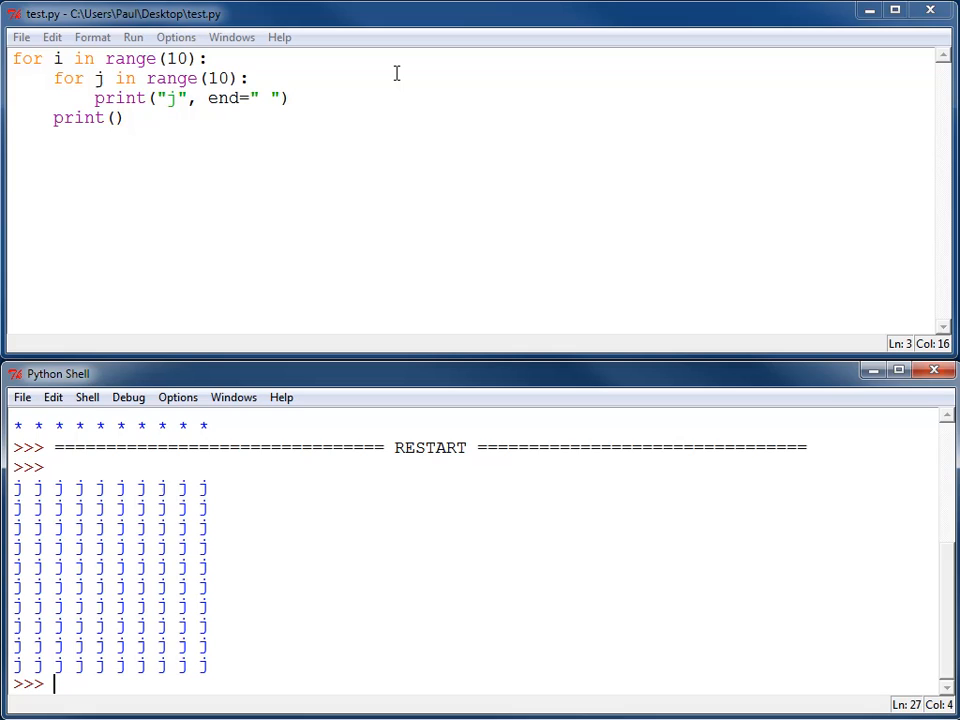